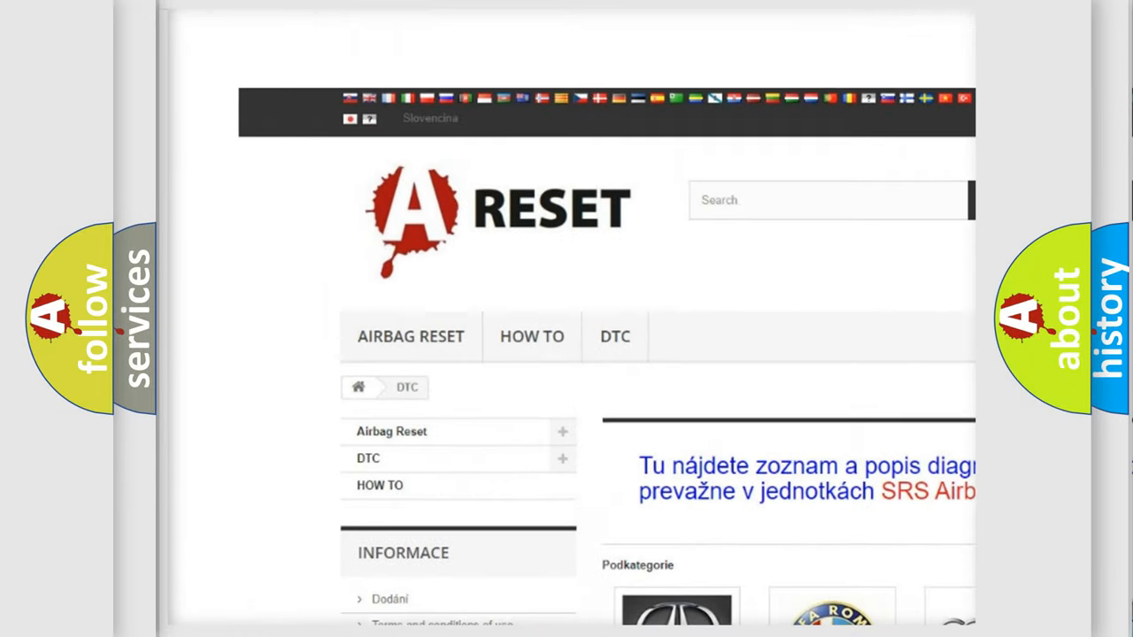
{"action": "scroll", "scroll_direction": "down", "scroll_amount": 3}
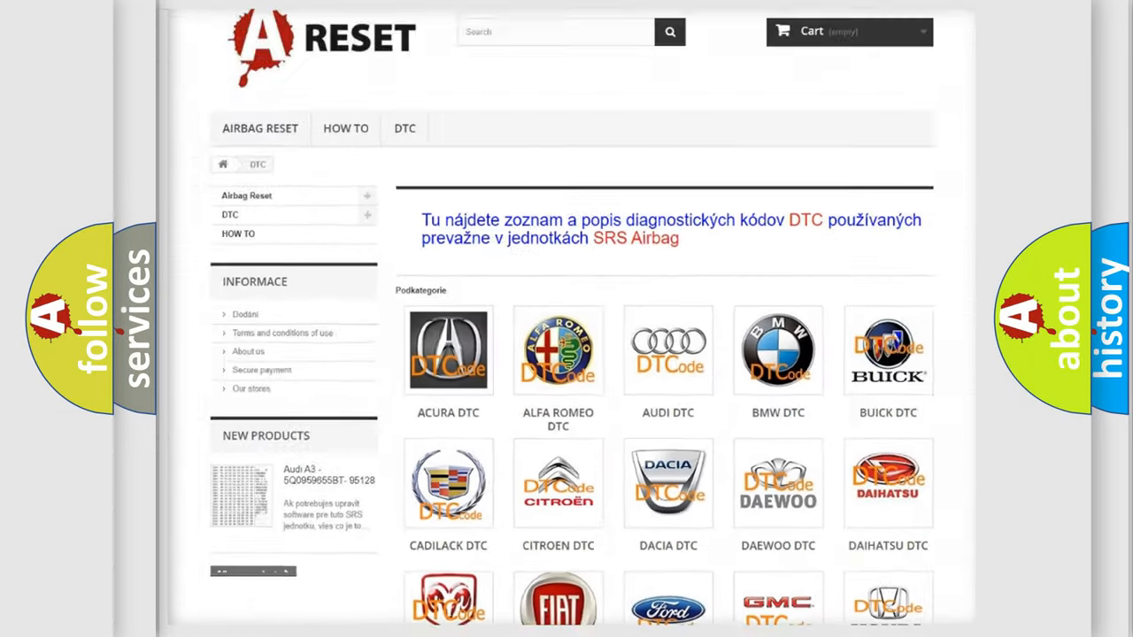
{"action": "scroll", "scroll_direction": "down", "scroll_amount": 3}
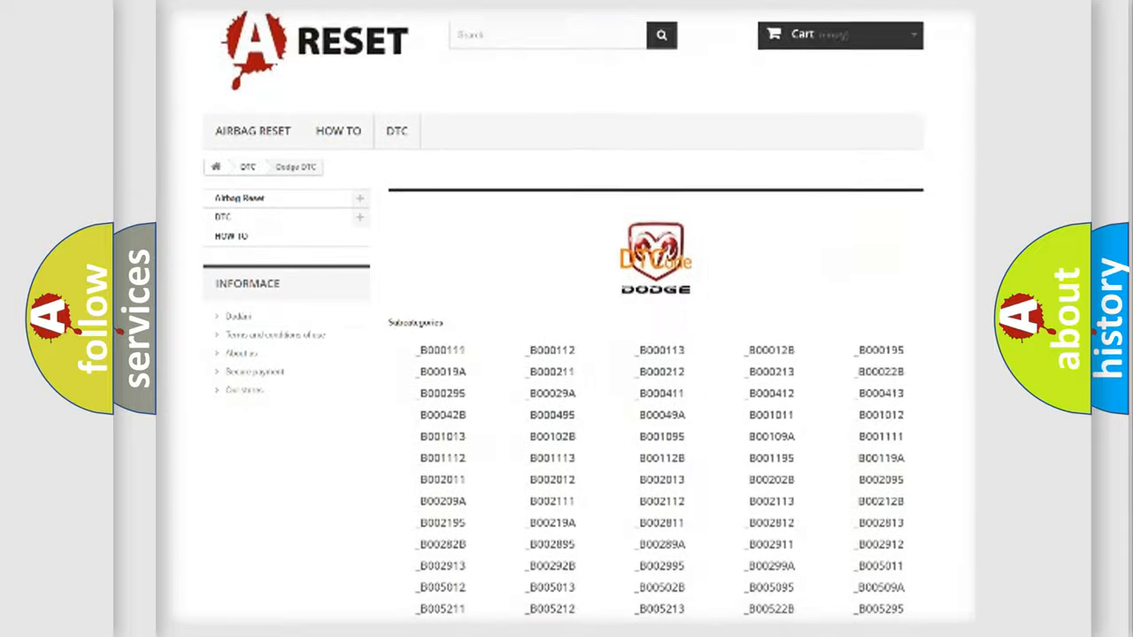
{"action": "scroll", "scroll_direction": "down", "scroll_amount": 3}
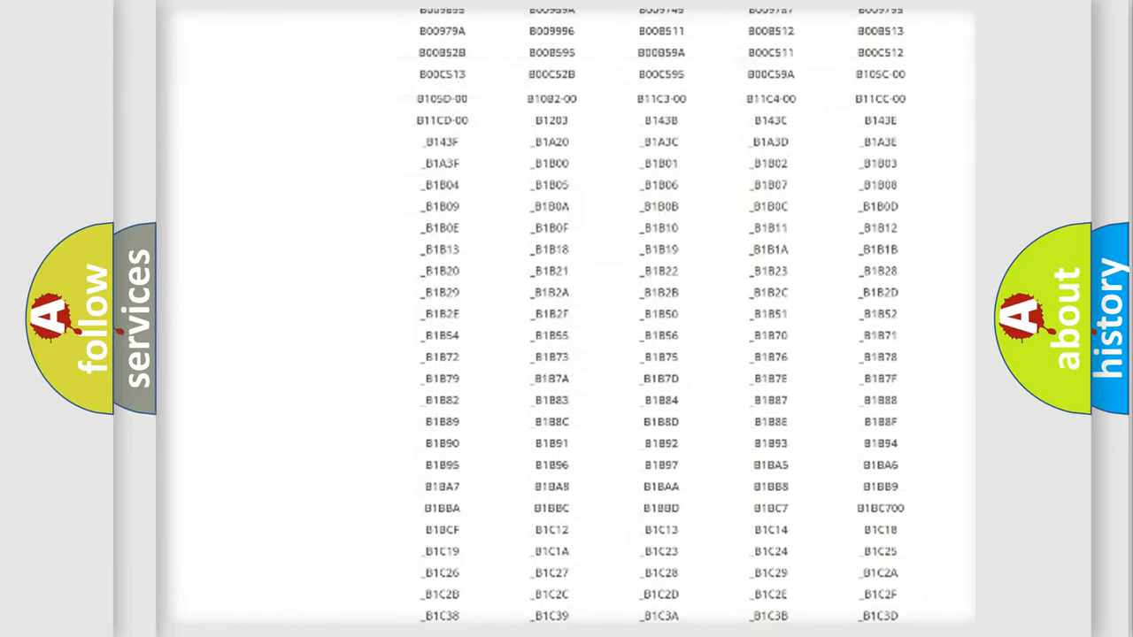